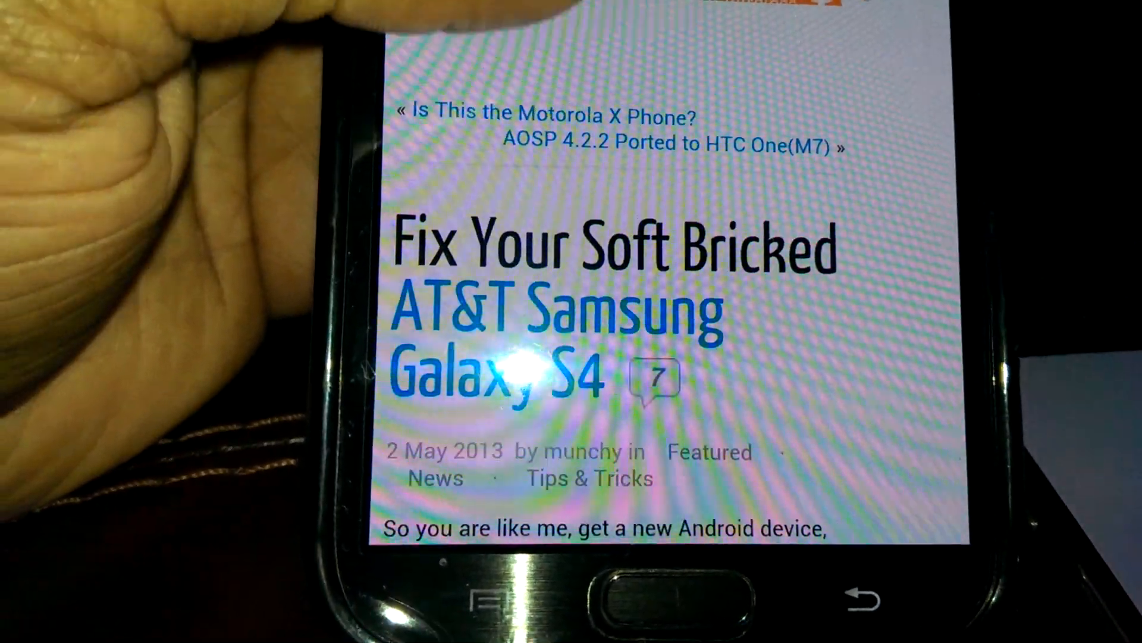
pyautogui.scroll(-3)
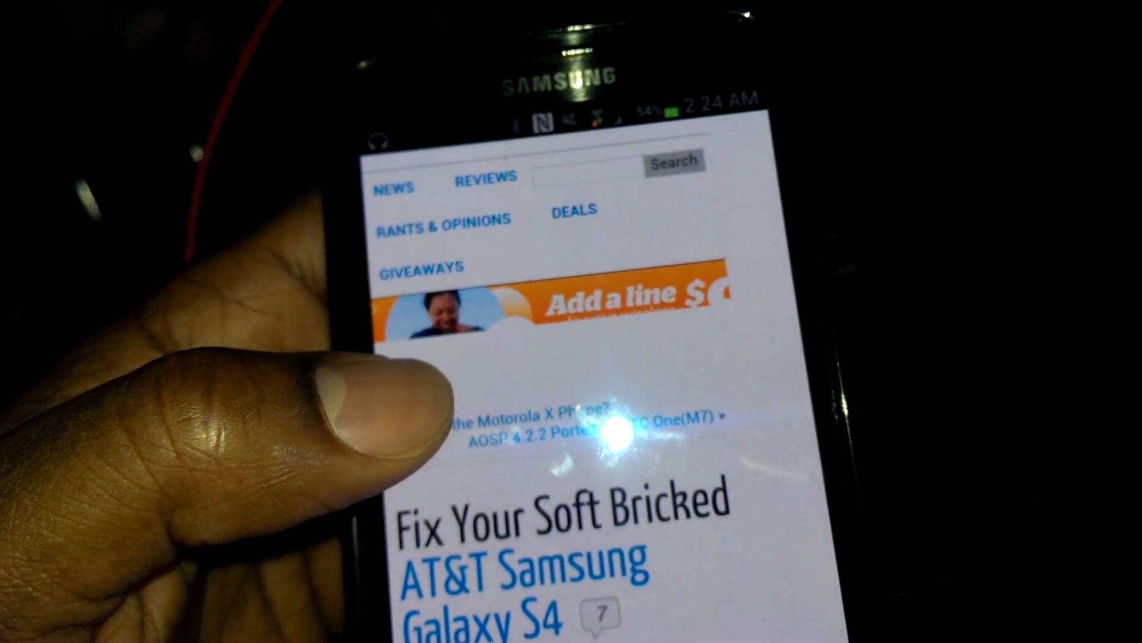
pyautogui.scroll(-3)
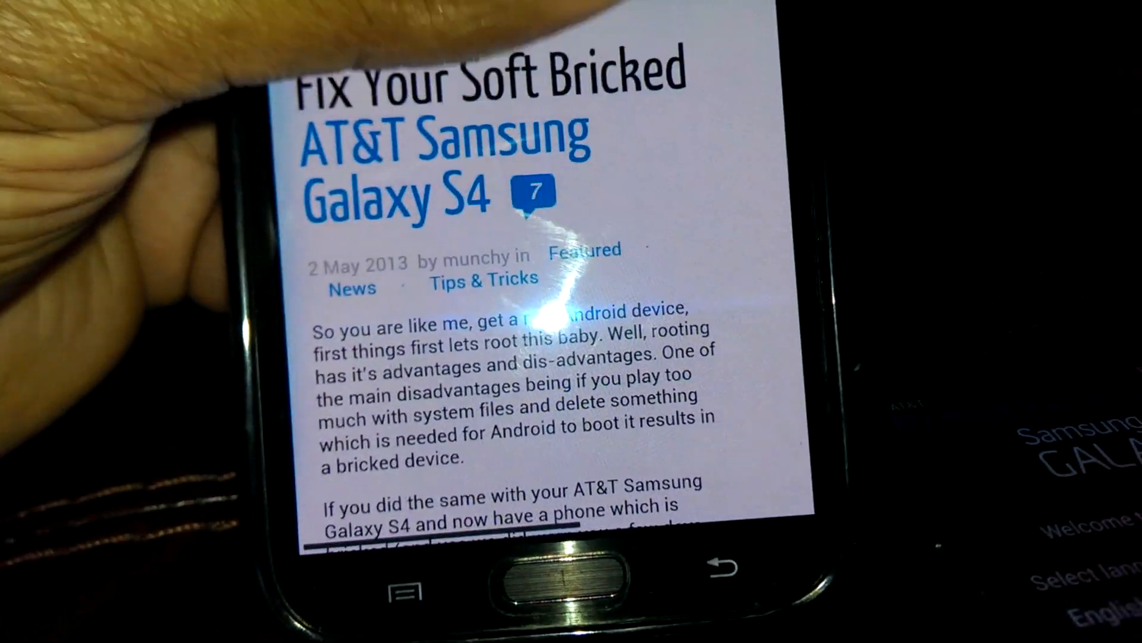
pyautogui.scroll(-3)
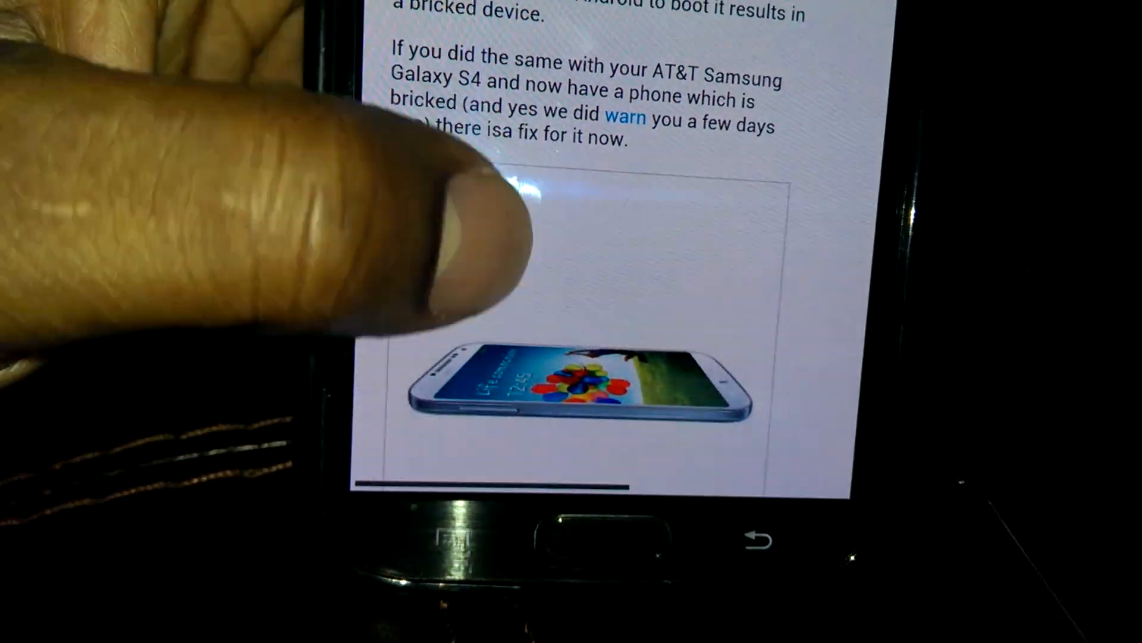
pyautogui.scroll(-3)
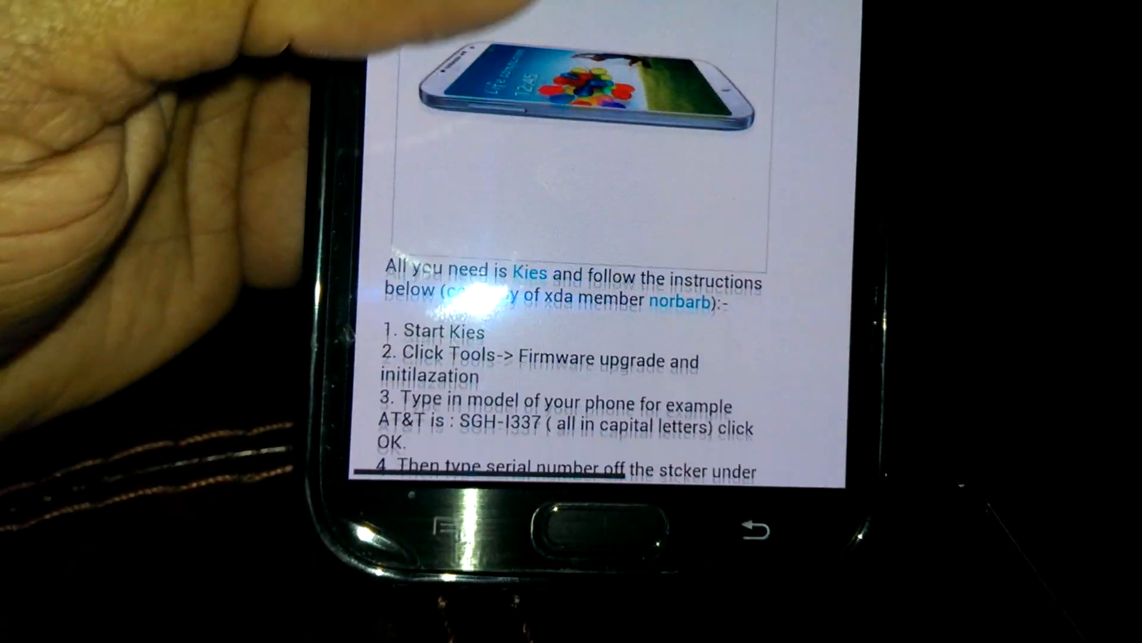
pyautogui.scroll(-3)
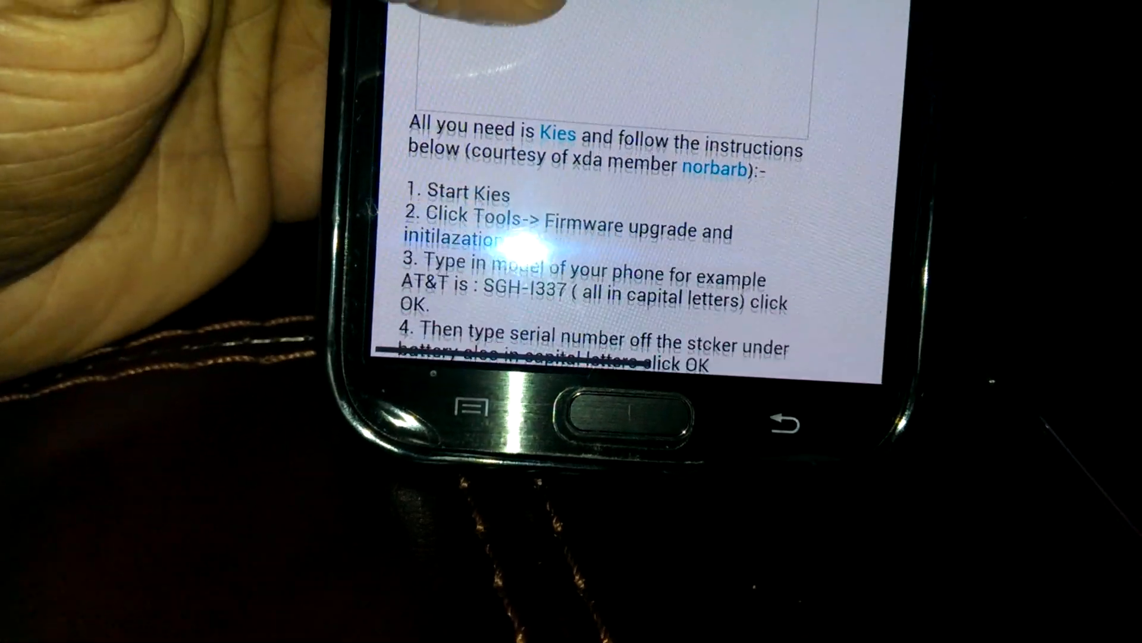
pyautogui.scroll(-3)
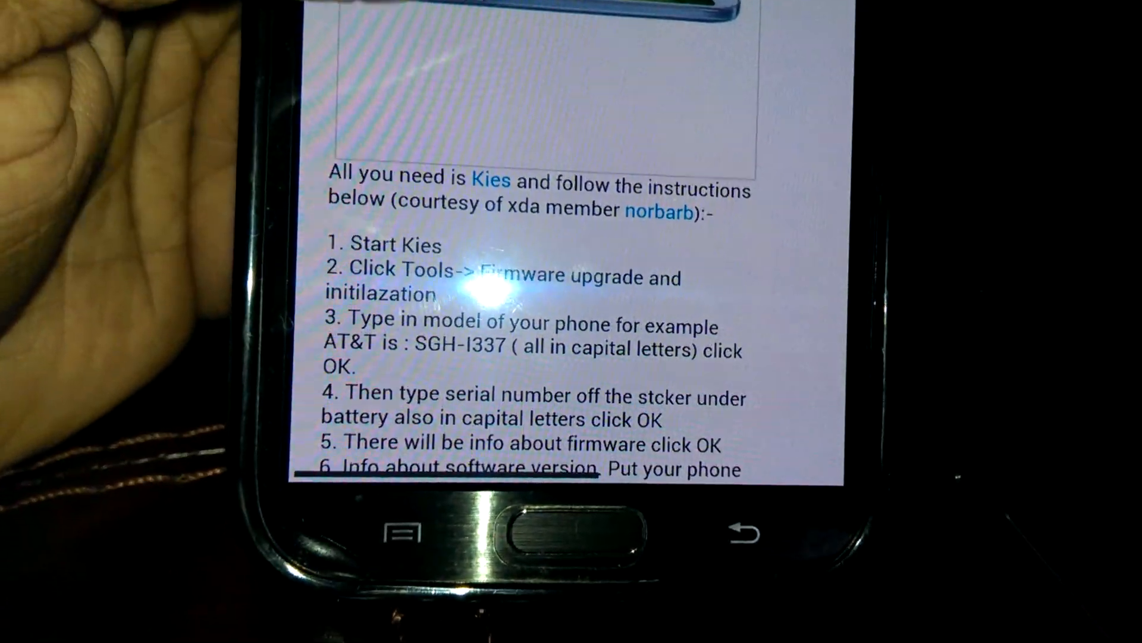
pyautogui.scroll(-3)
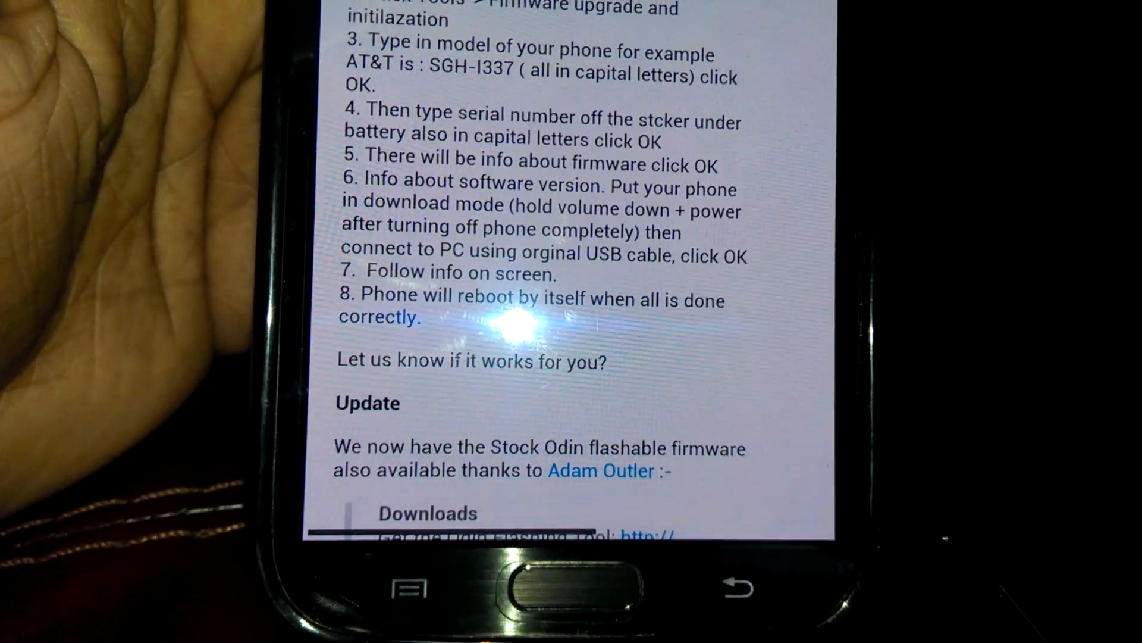
pyautogui.scroll(-3)
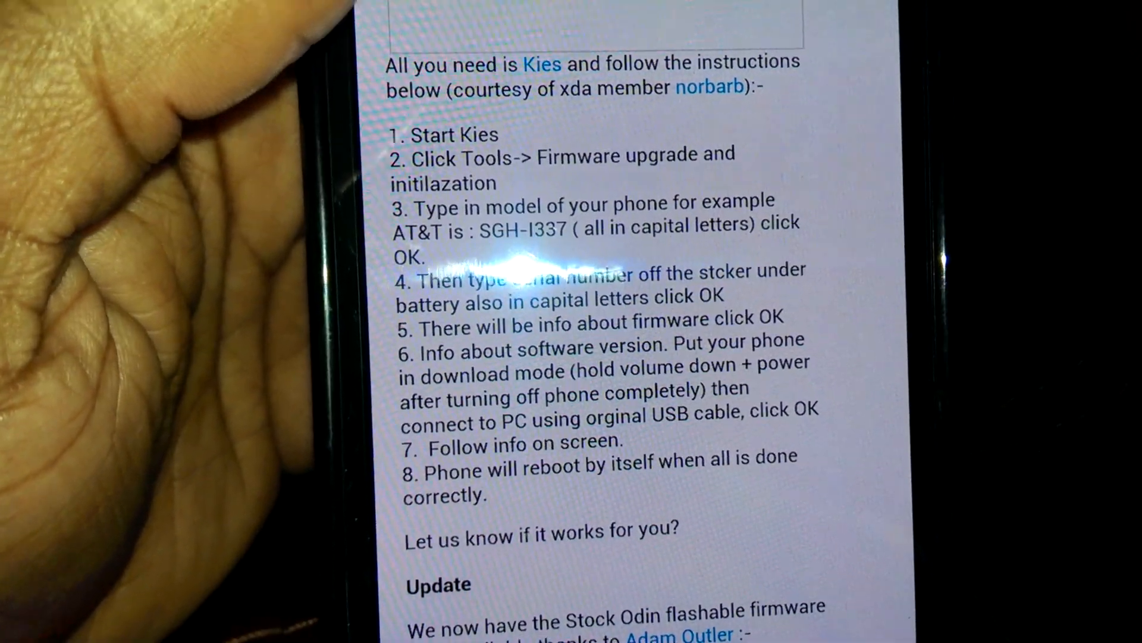
pyautogui.scroll(-3)
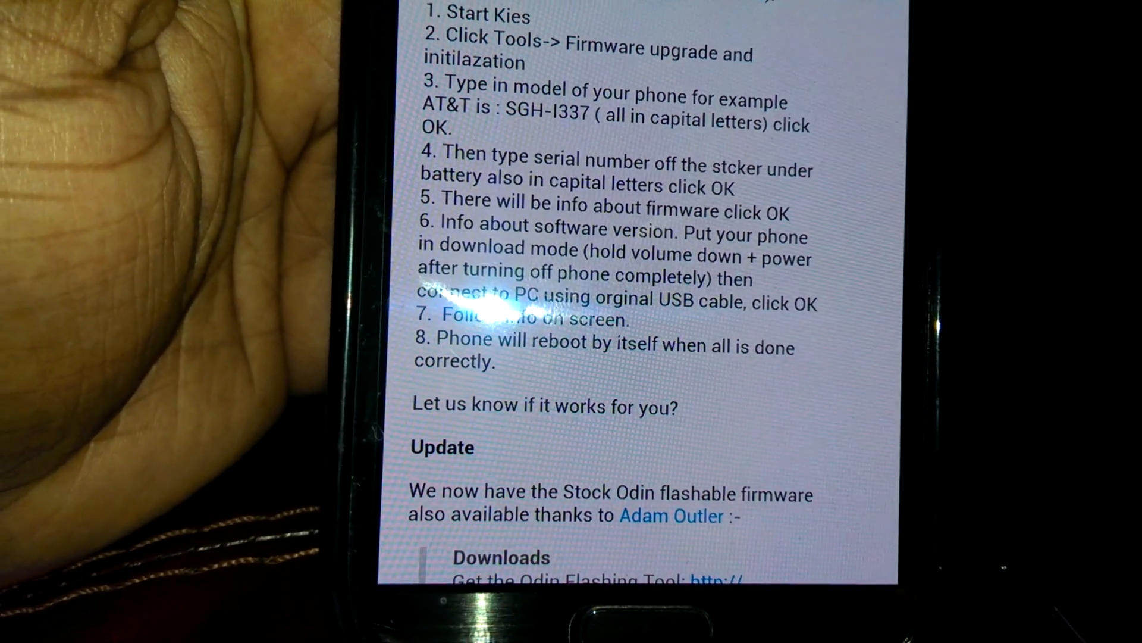
pyautogui.scroll(-3)
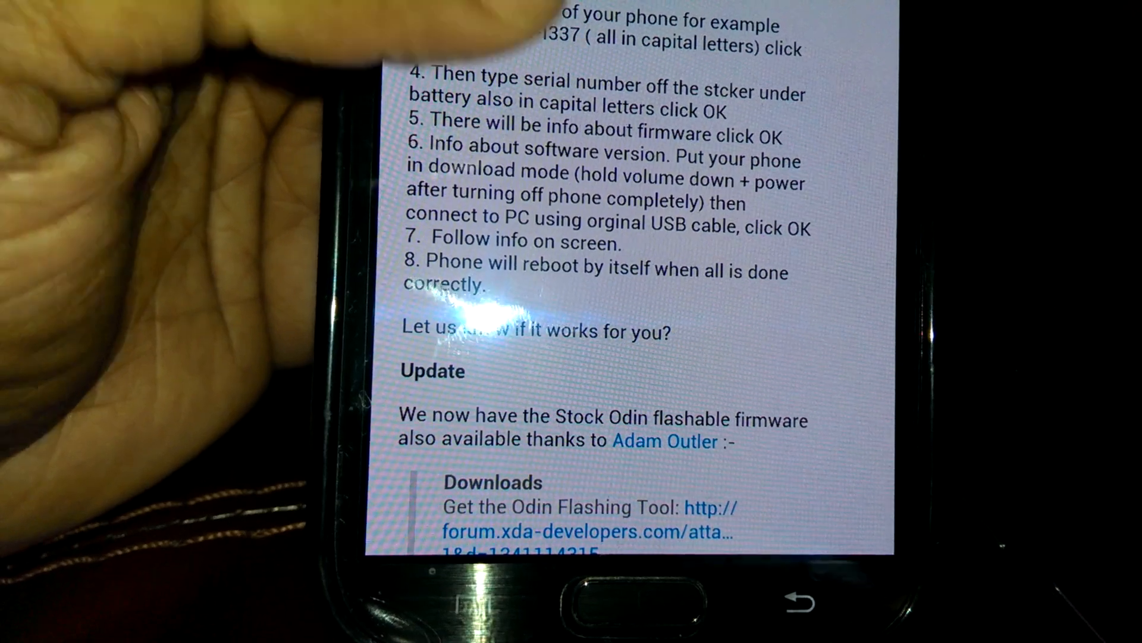
pyautogui.scroll(-3)
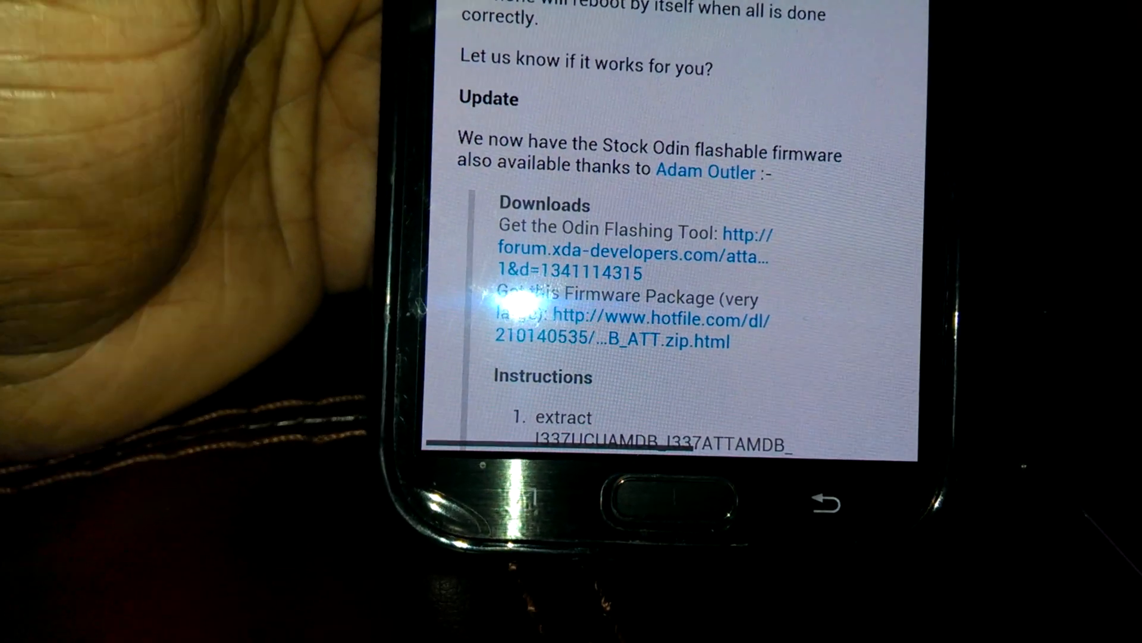
pyautogui.scroll(-3)
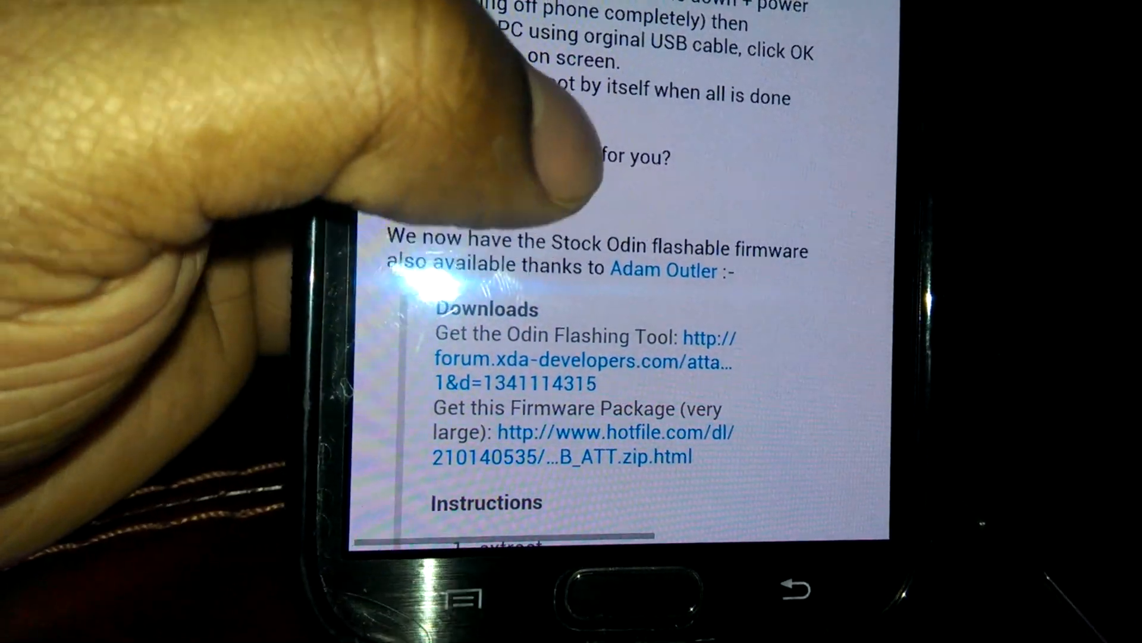
pyautogui.scroll(-3)
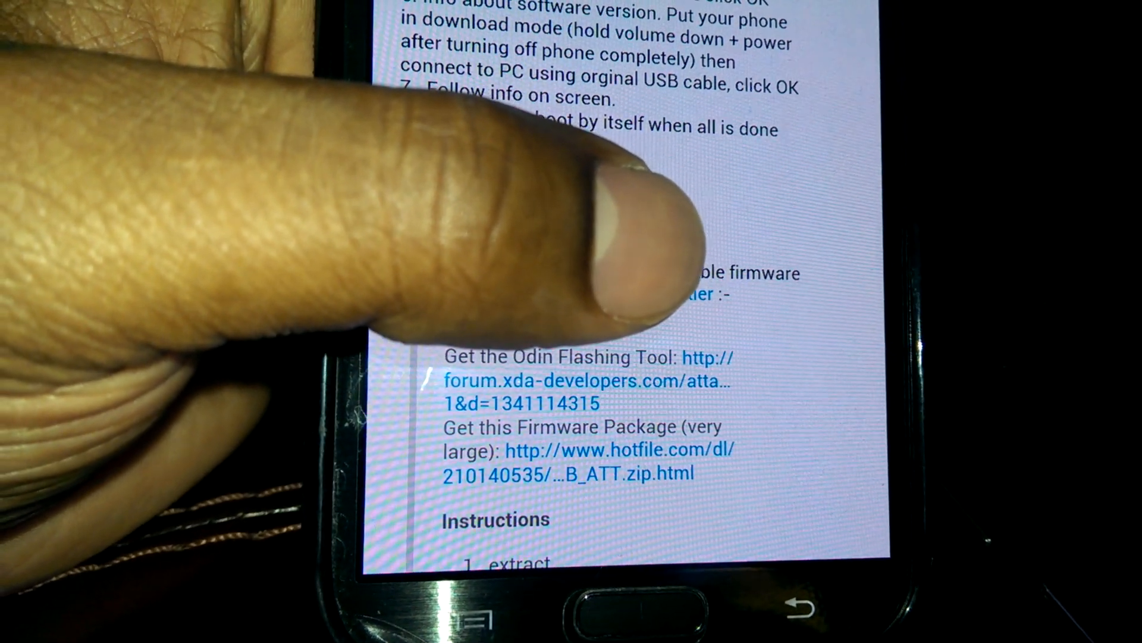
pyautogui.scroll(-3)
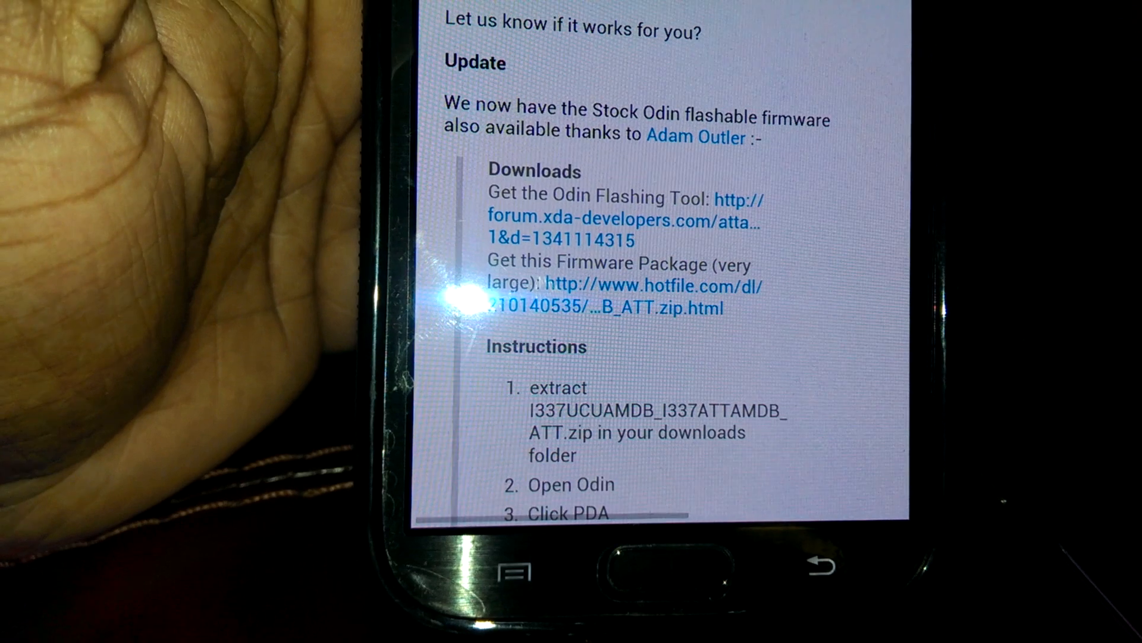
pyautogui.scroll(-3)
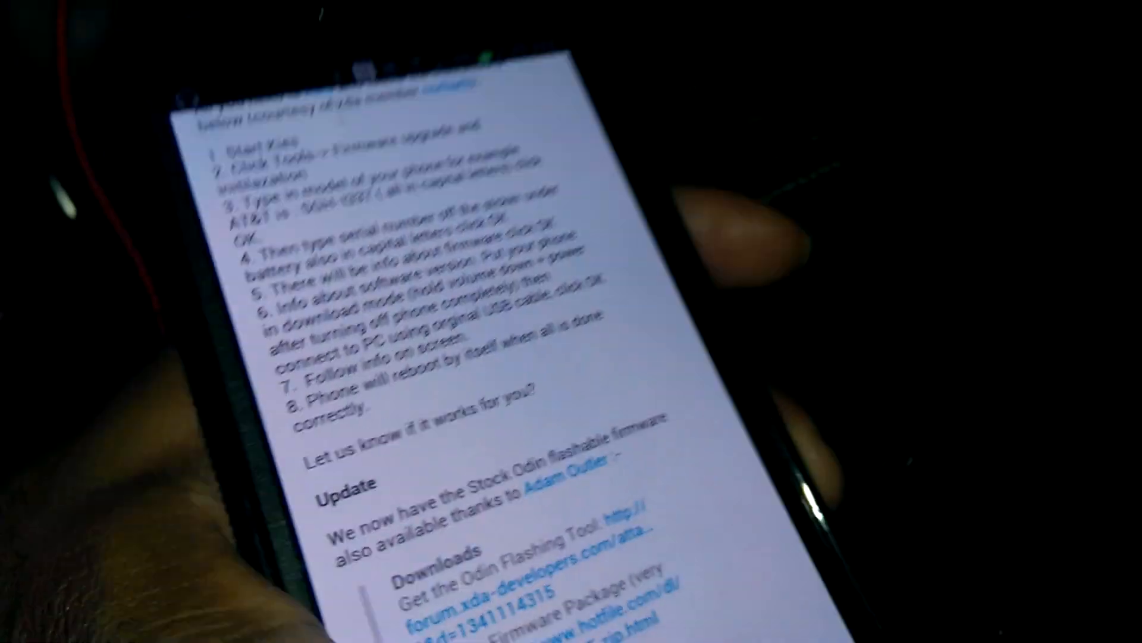
pyautogui.scroll(-3)
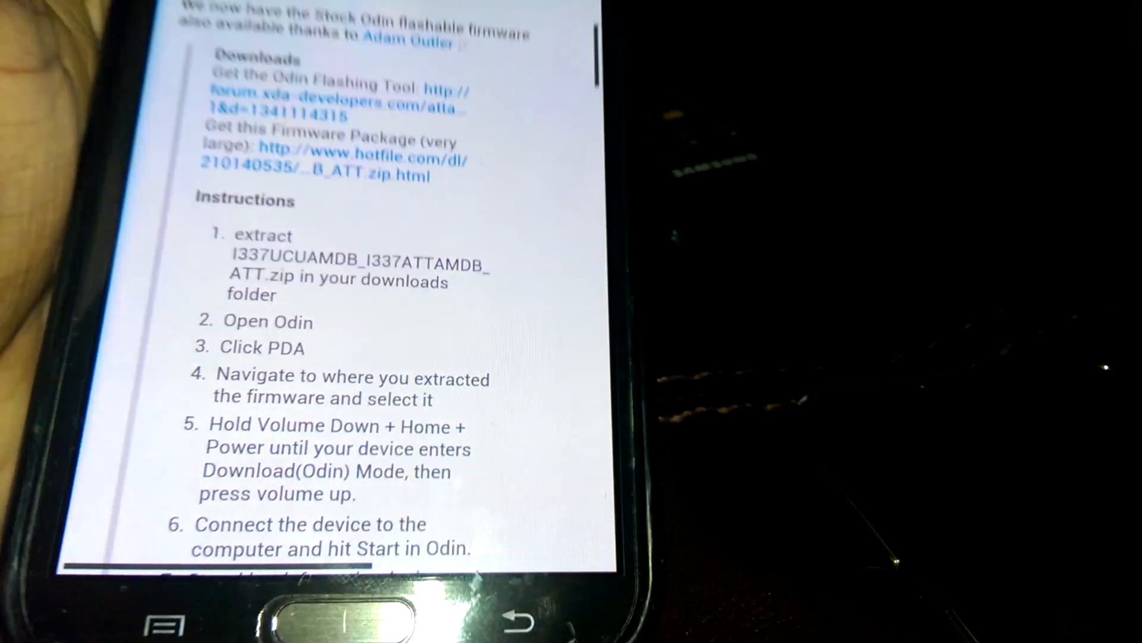